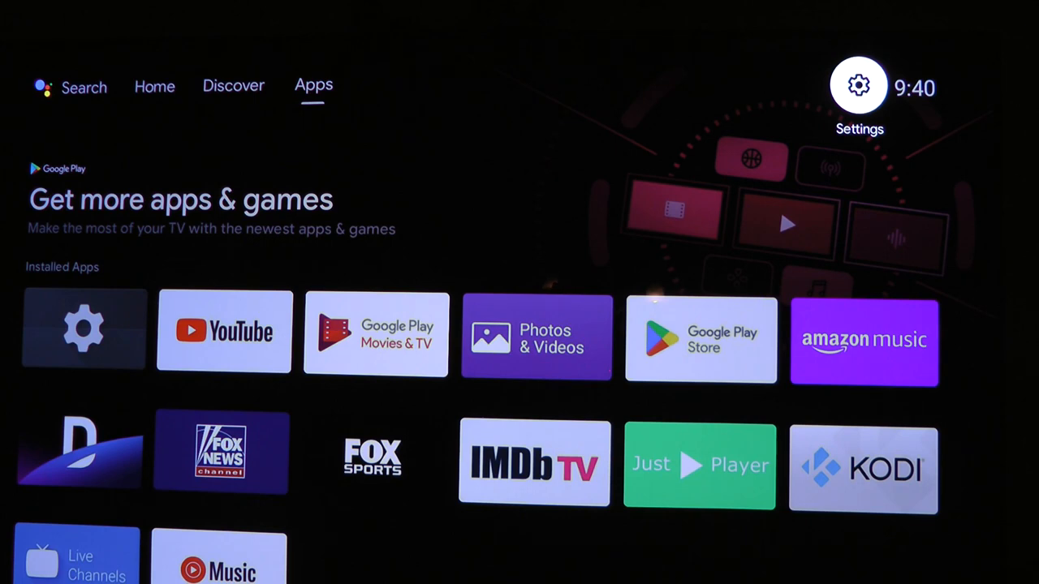
Open Android TV Settings from the home-screen gear and go to Apps.
left_click(857, 85)
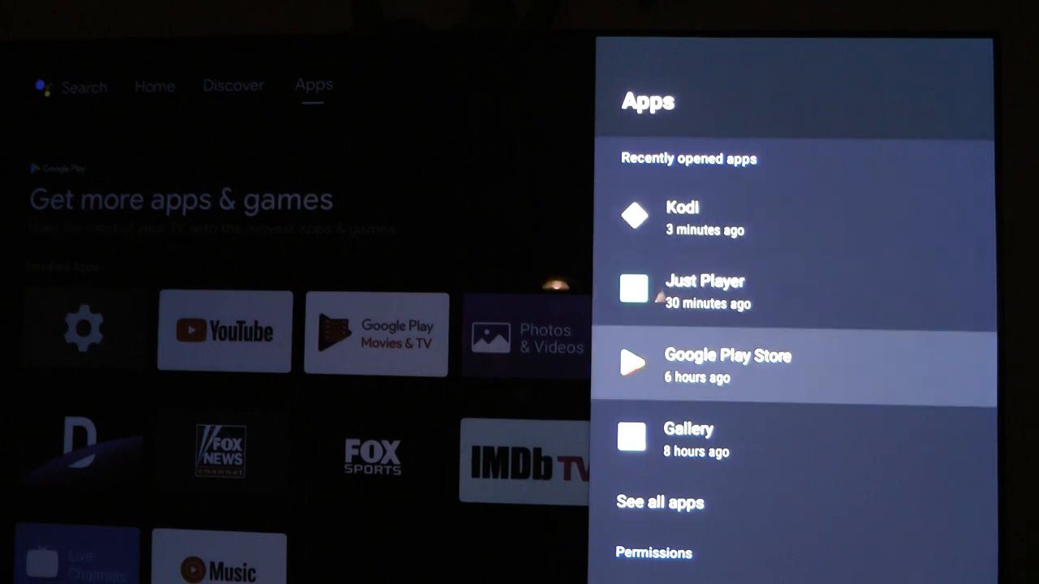
Open App permissions from the Apps panel and view the Files and media apps.
scroll("down", 3)
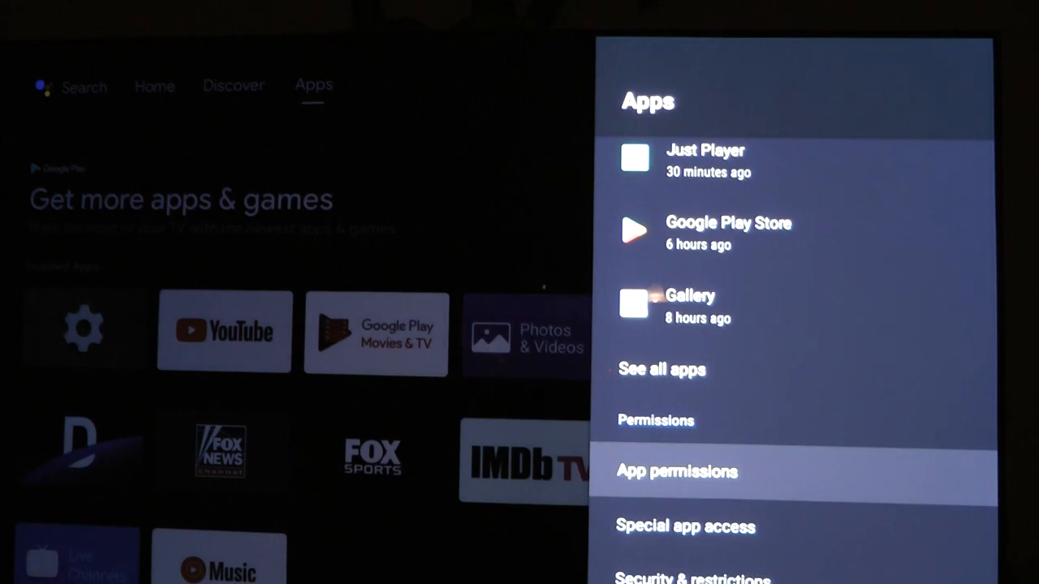
left_click(678, 472)
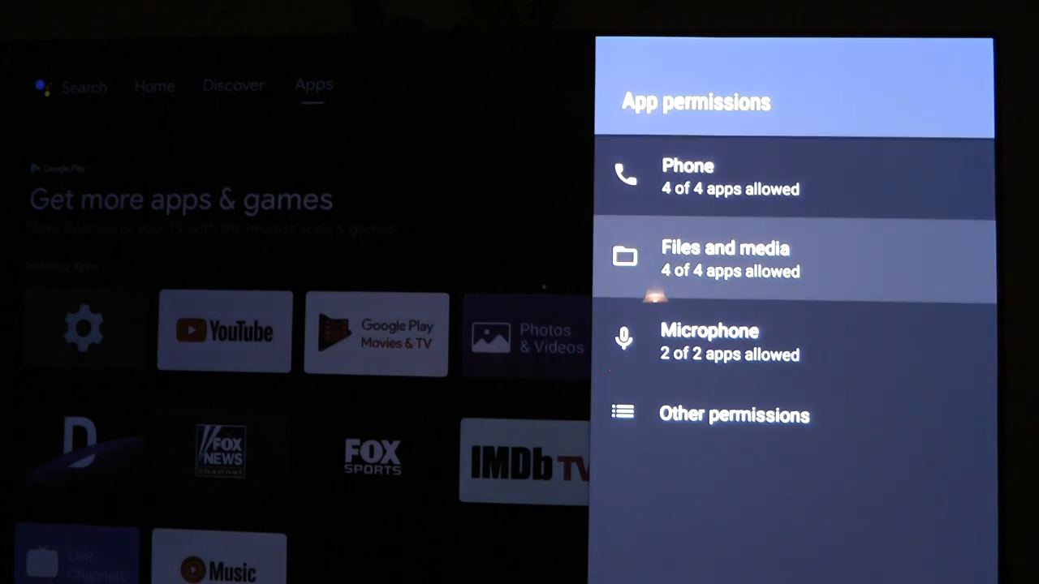
left_click(732, 258)
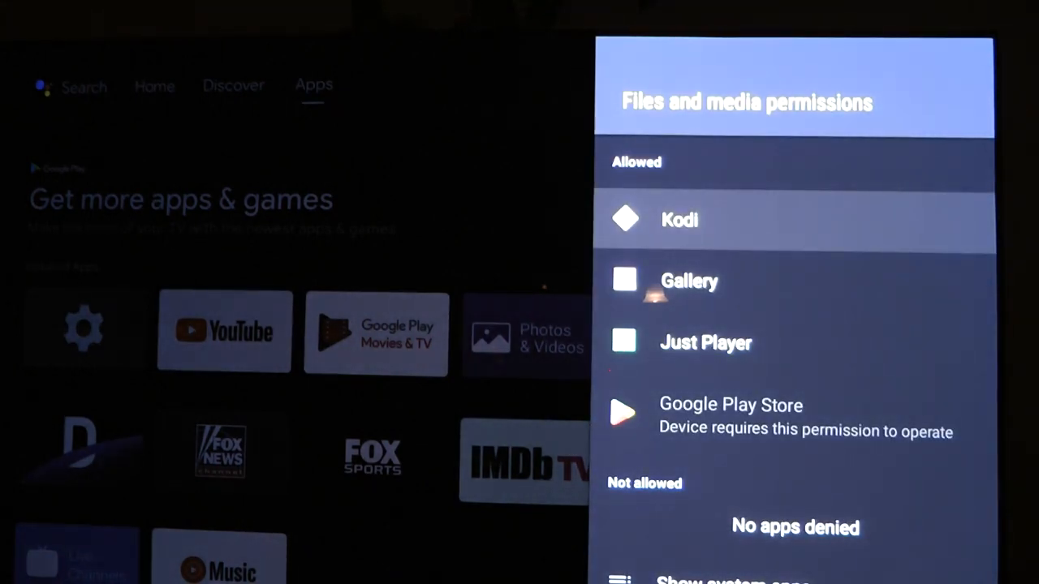
Allow Kodi file and media access, then return to the main Settings list.
left_click(678, 220)
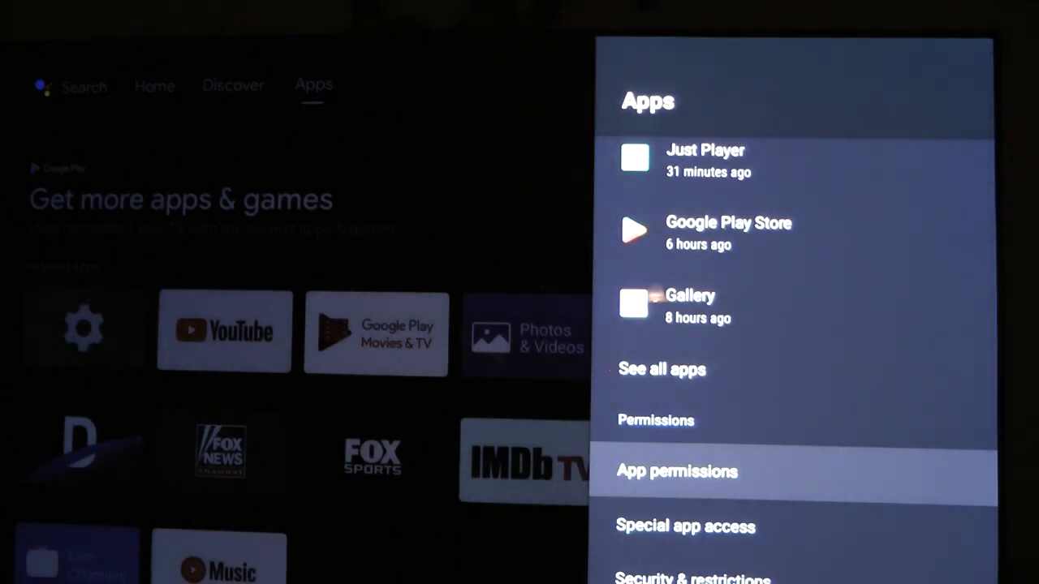
key("Back")
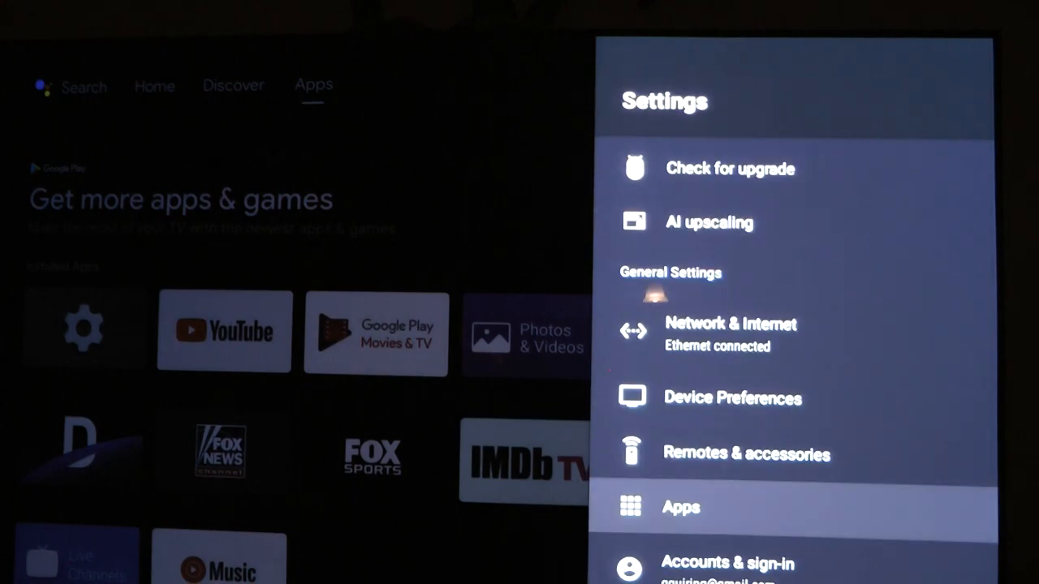